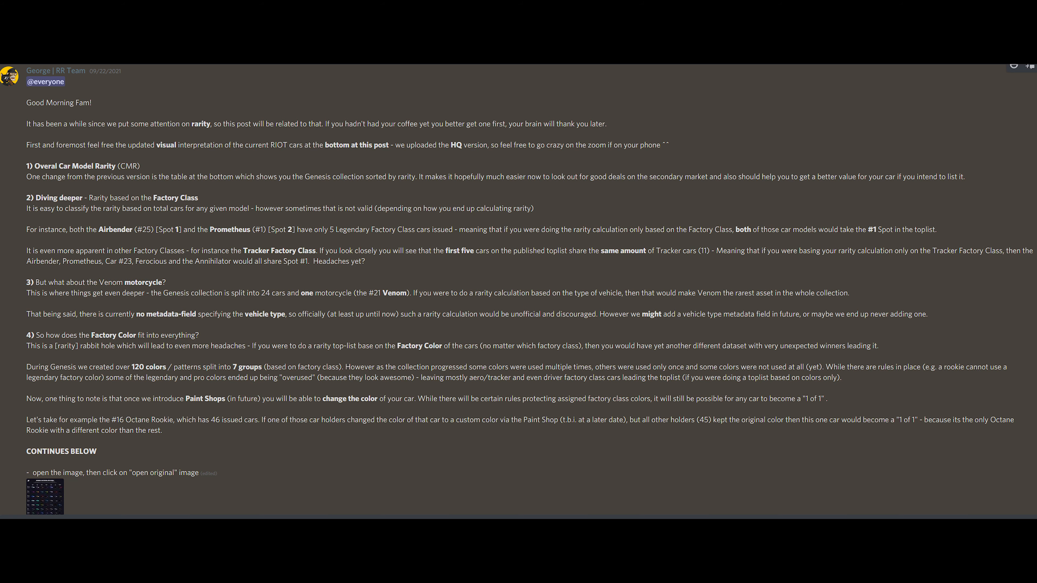
# Open the Riot Owners Club page in the whitepaper sidebar and scroll to the token allocation table
pyautogui.click(45, 497)
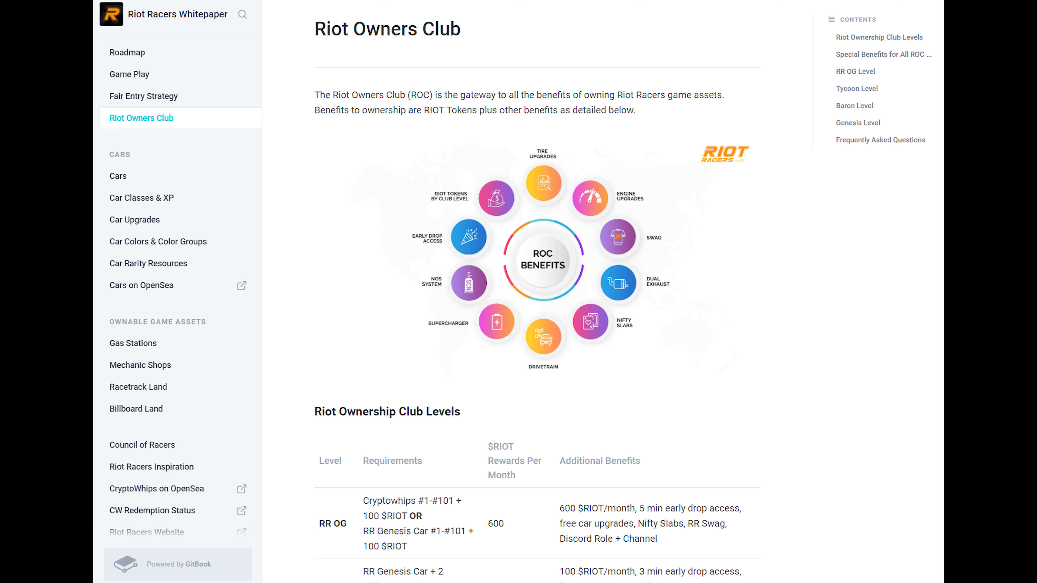
pyautogui.scroll(-3)
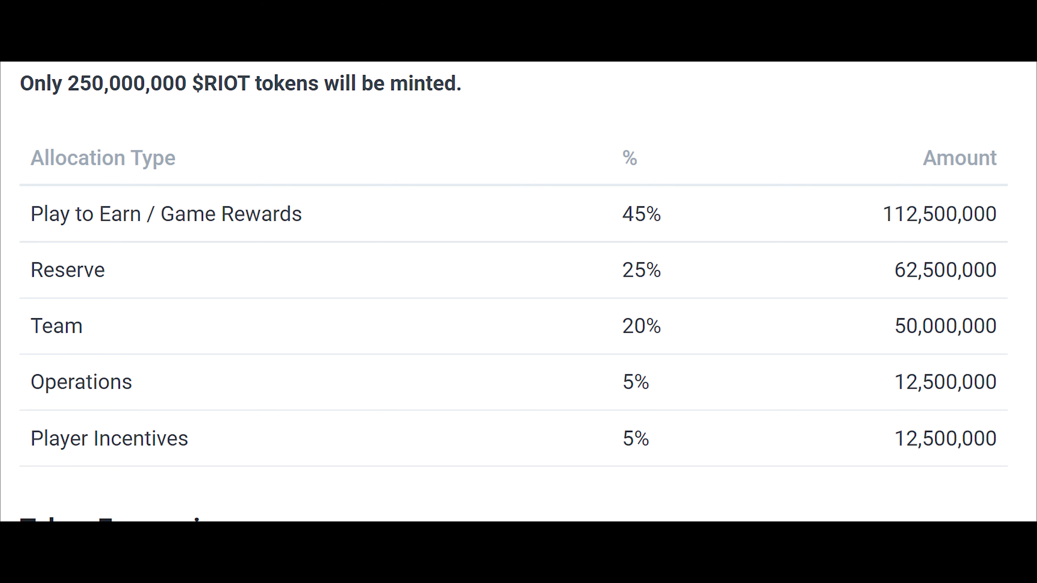